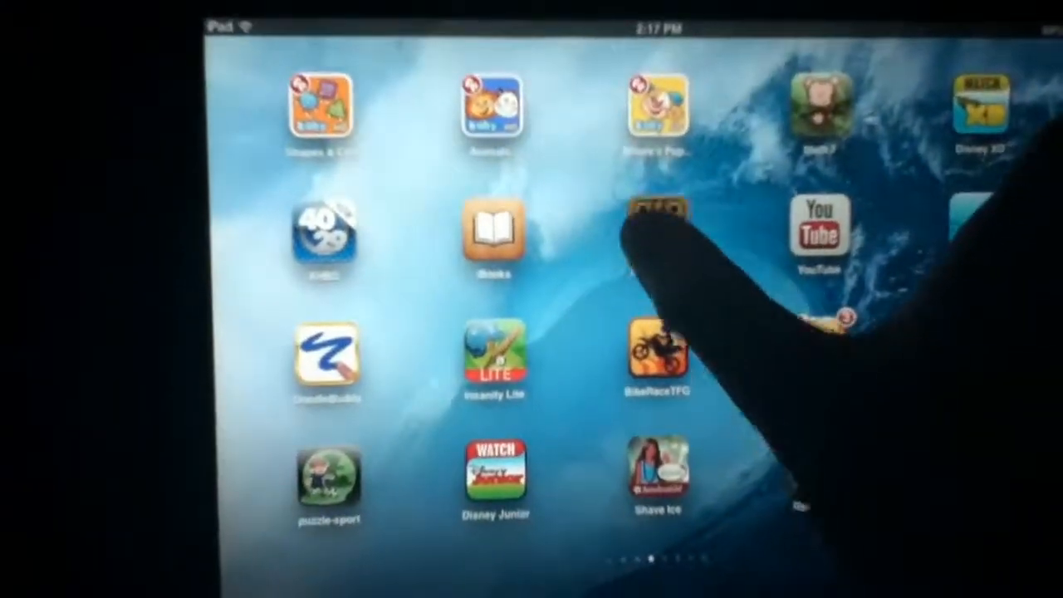
scroll(left, 3)
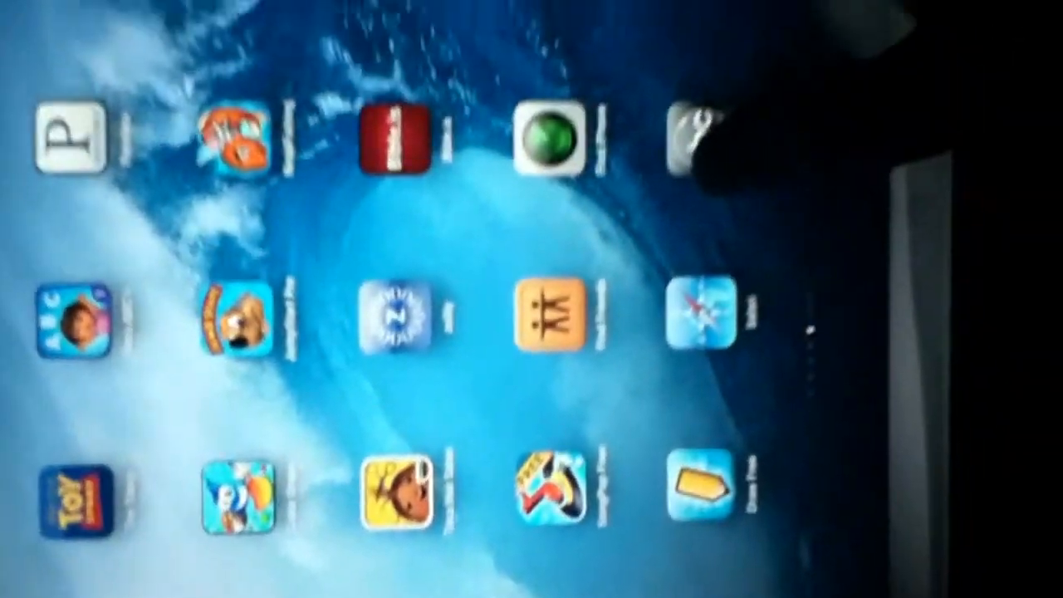